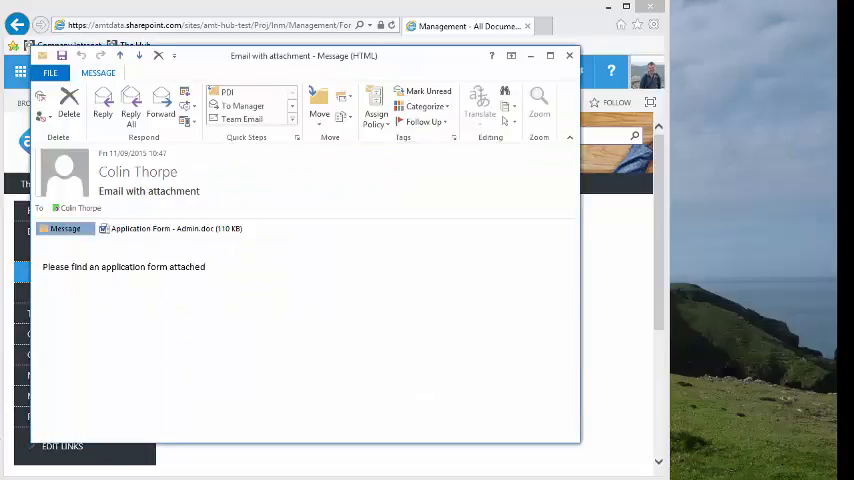
Step: Drag the Application Form - Admin.docx attachment from the email onto the desktop
left_click(170, 228)
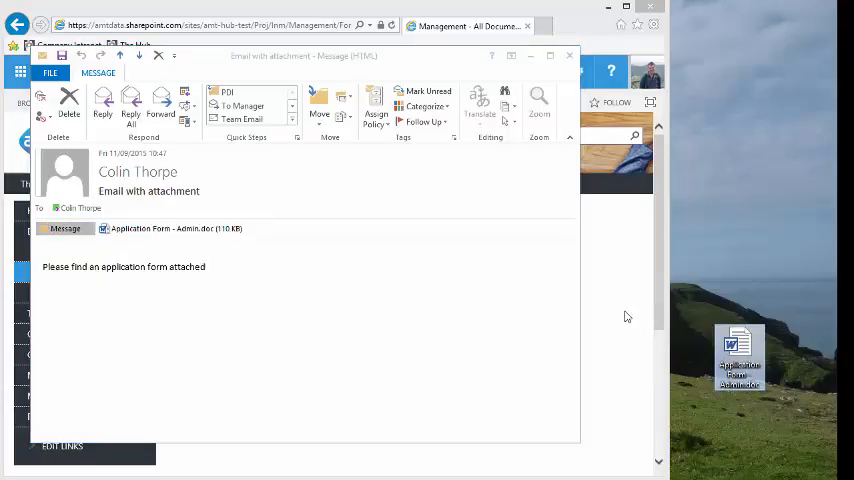
Step: Drop the Application Form file from the desktop into the Management library
left_click(568, 56)
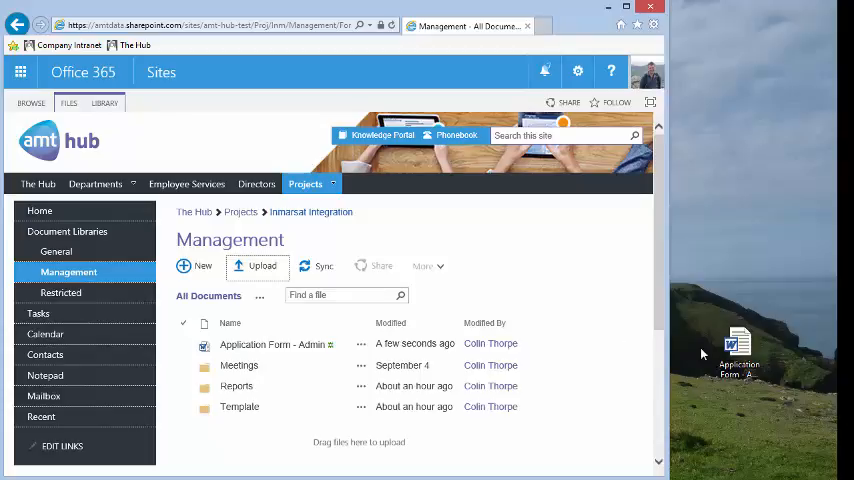
right_click(740, 360)
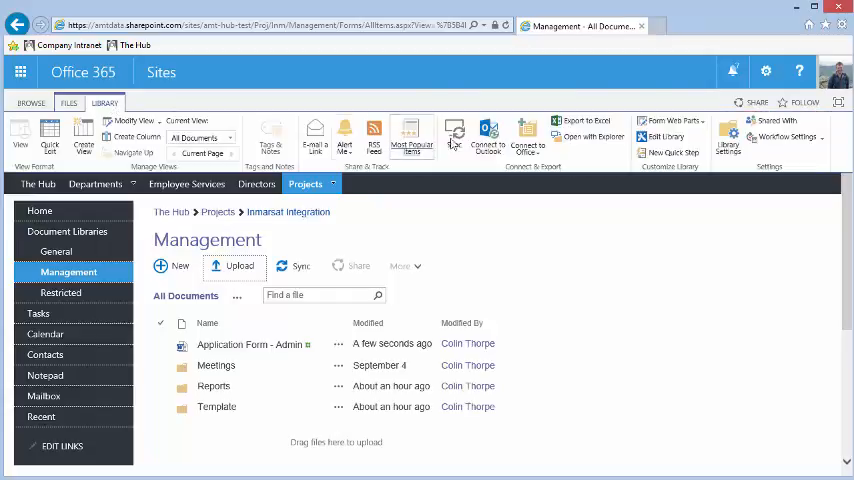
mouse_move(584, 136)
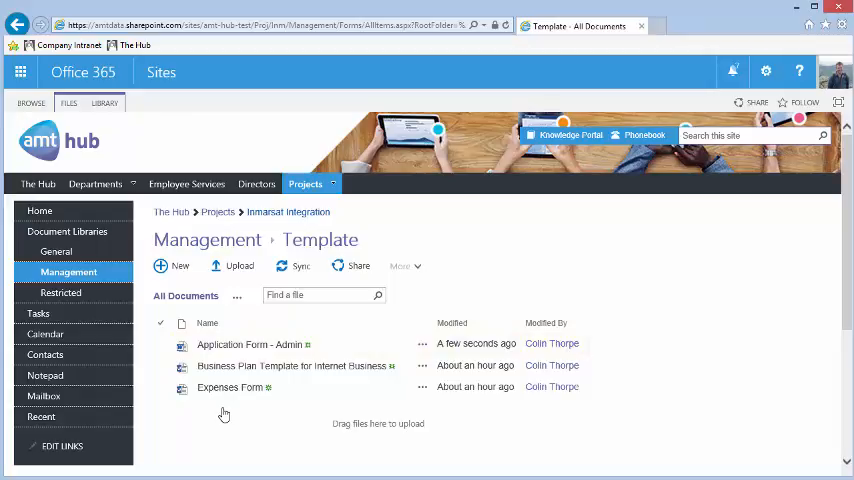
Step: Share the Expenses Form with a colleague with the message 'Please find the template attached'
left_click(160, 388)
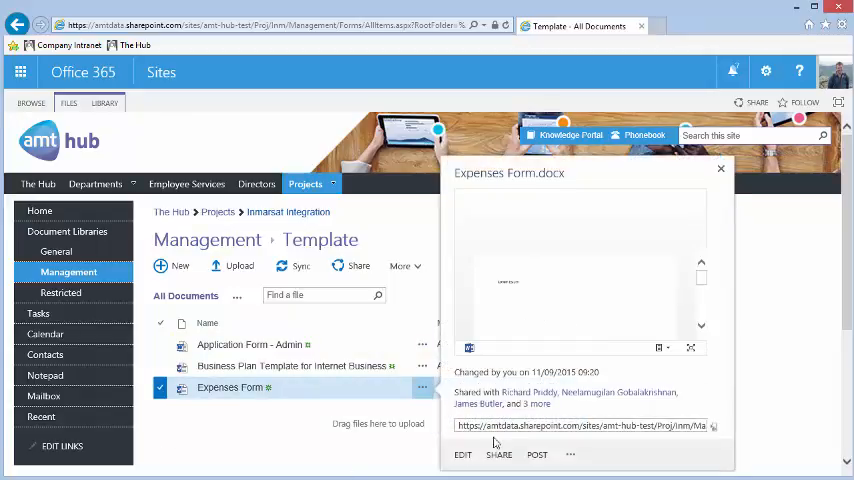
left_click(498, 454)
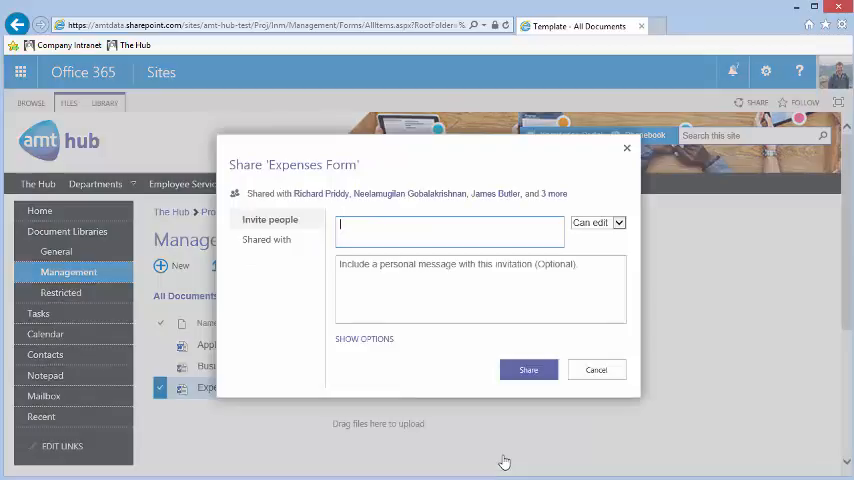
type("Please find the template attached")
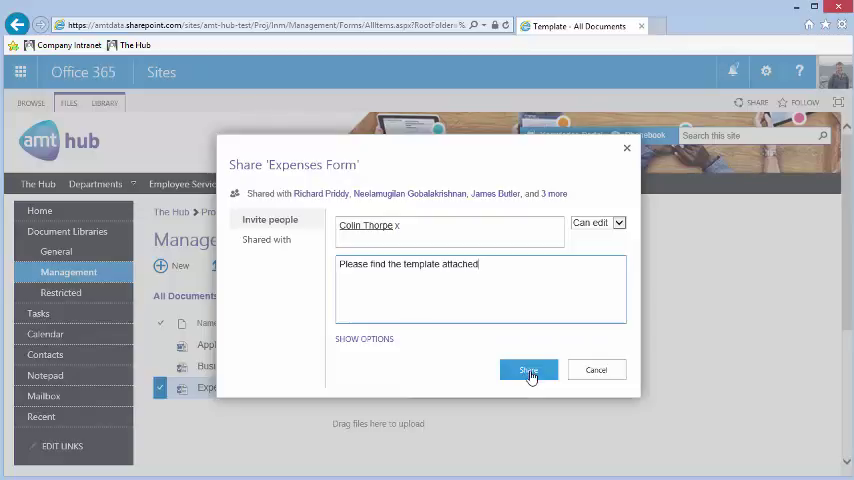
left_click(528, 370)
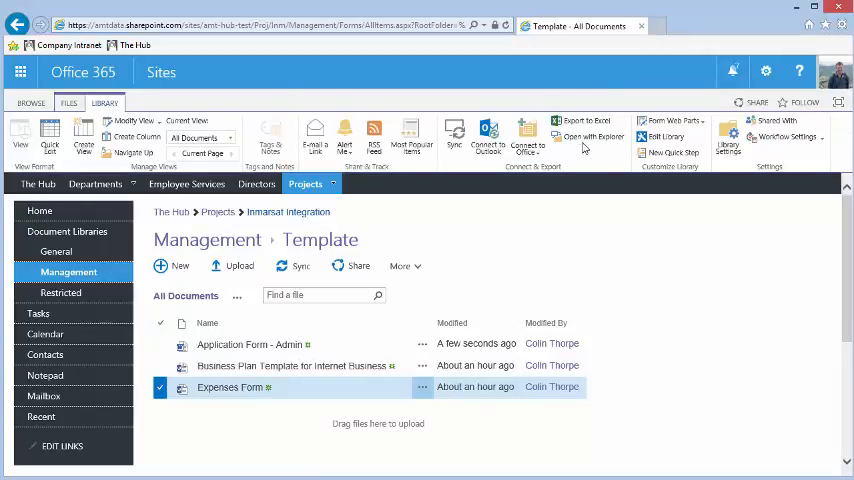
Step: Send the Expenses Form from the Explorer-opened Template folder as an email titled 'Expense template'
left_click(592, 136)
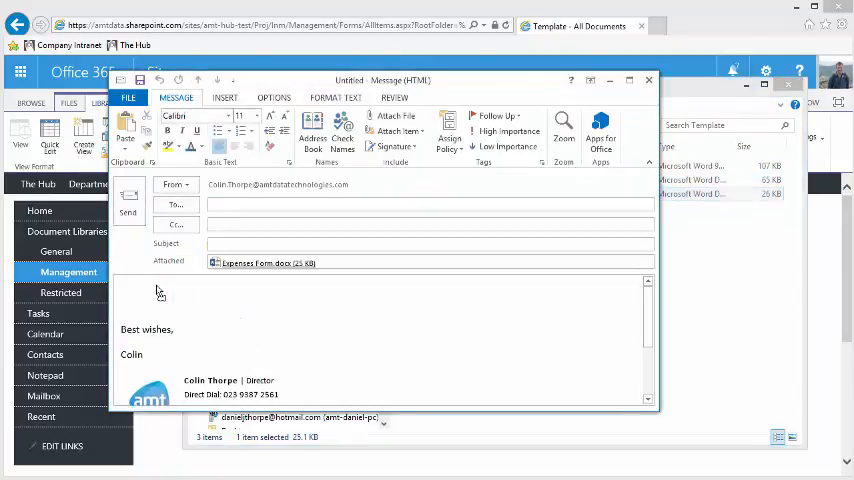
type("Please find that template attached")
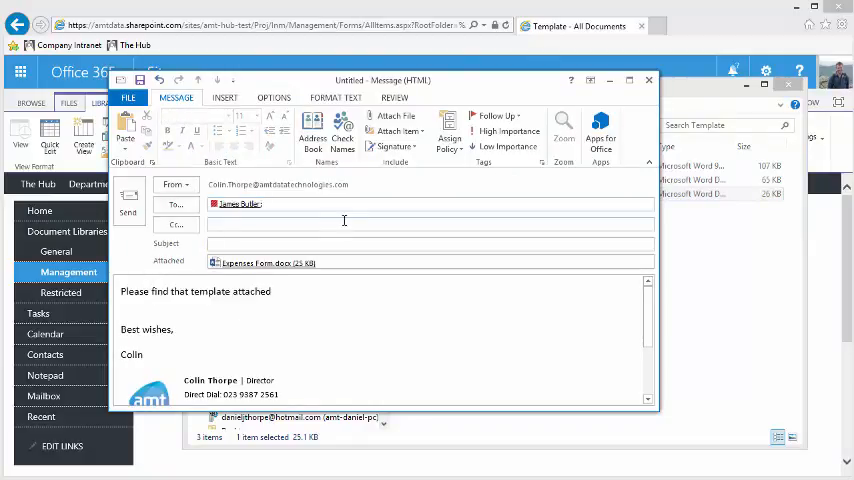
type("Expense template")
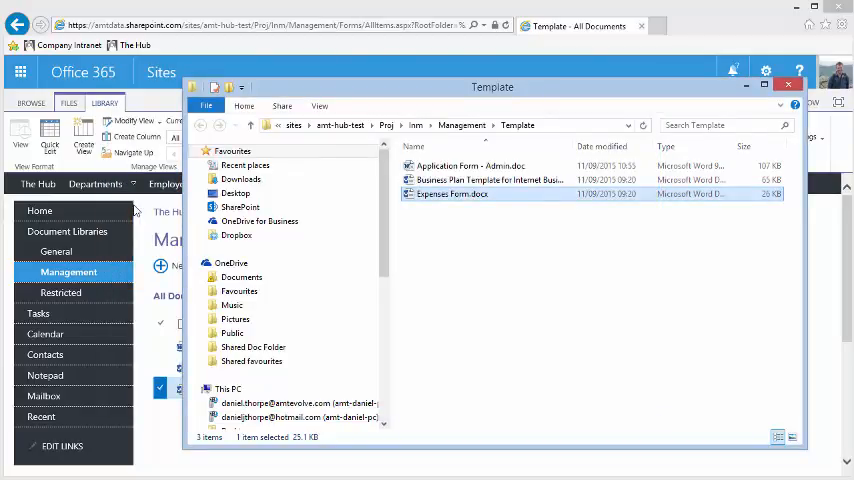
Step: Copy the Template folder's web link from its callout in the Management library
left_click(788, 84)
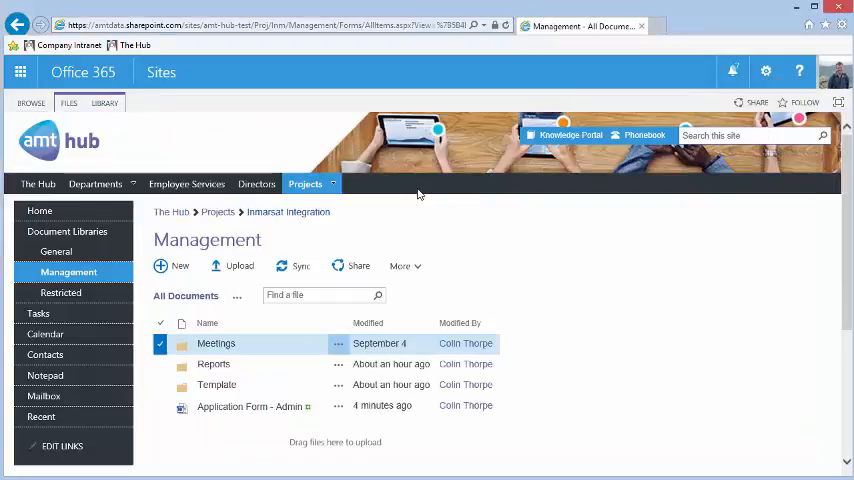
left_click(338, 384)
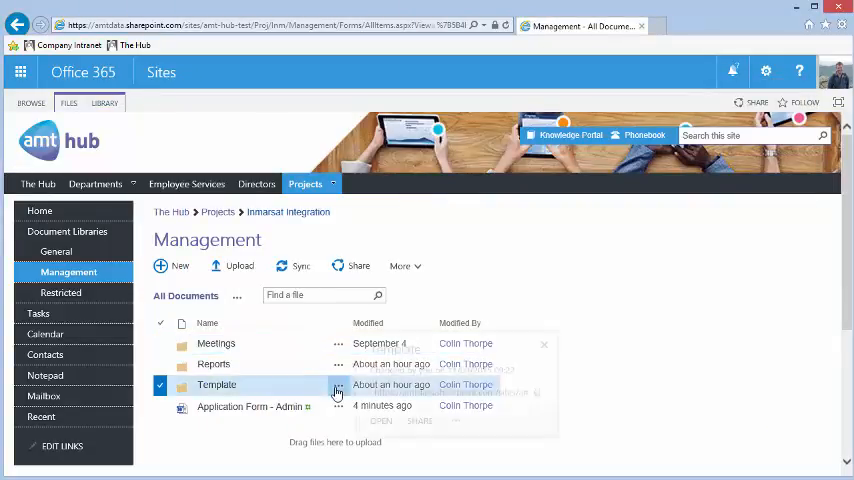
left_click(338, 388)
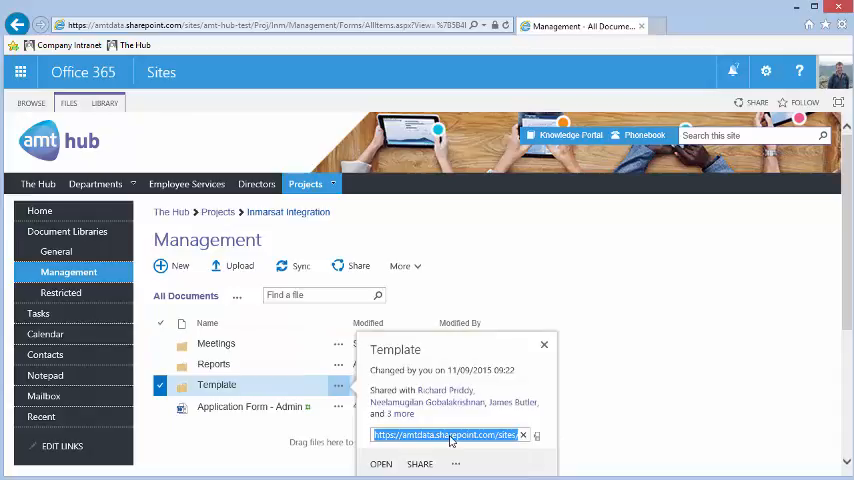
right_click(448, 434)
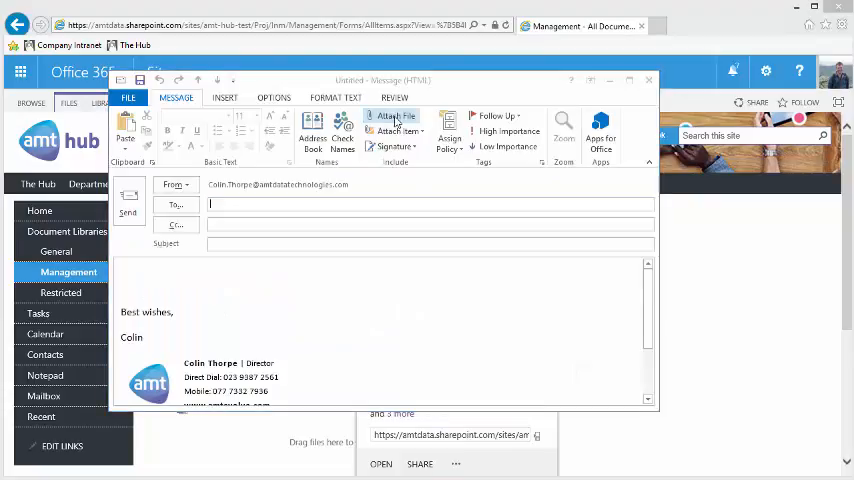
Step: Insert the Expenses Form into the new email via the pasted SharePoint folder link
left_click(392, 130)
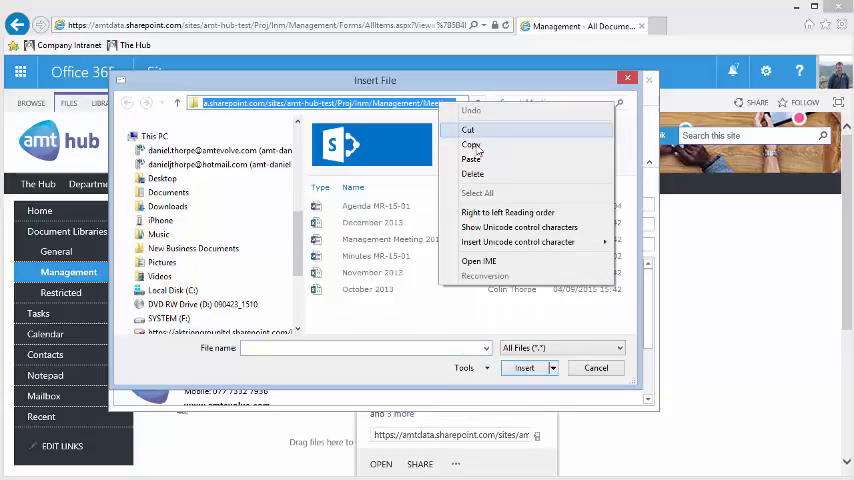
left_click(472, 160)
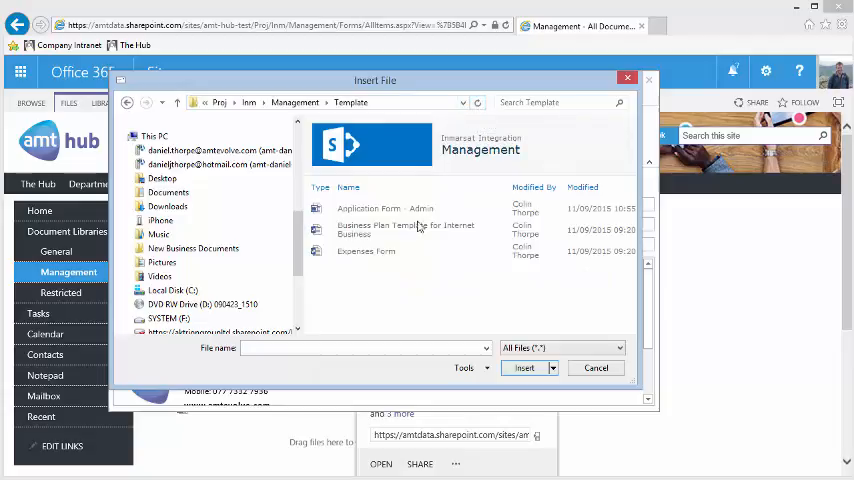
left_click(366, 250)
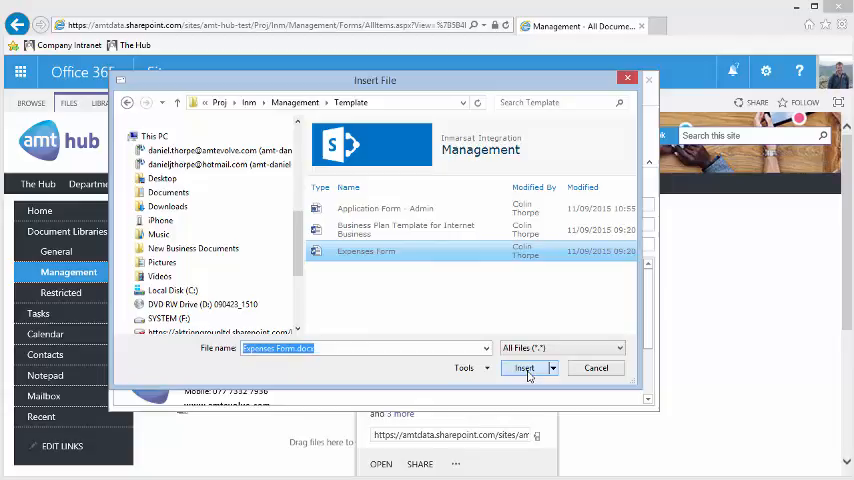
left_click(524, 368)
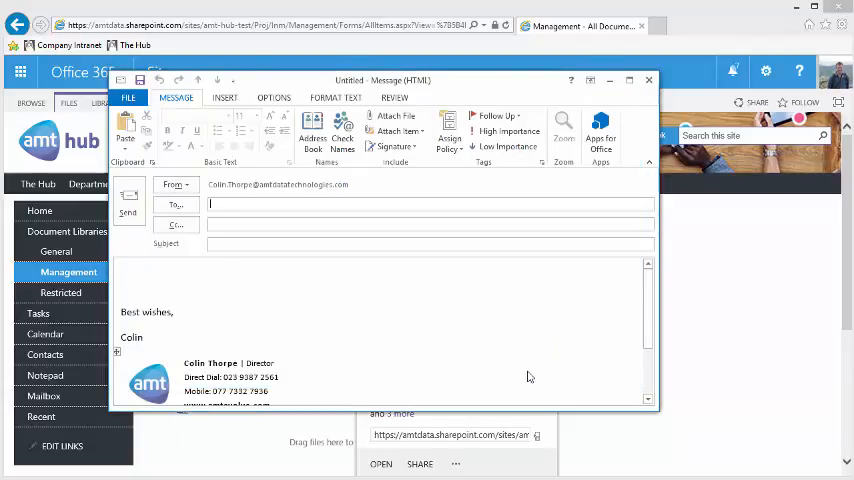